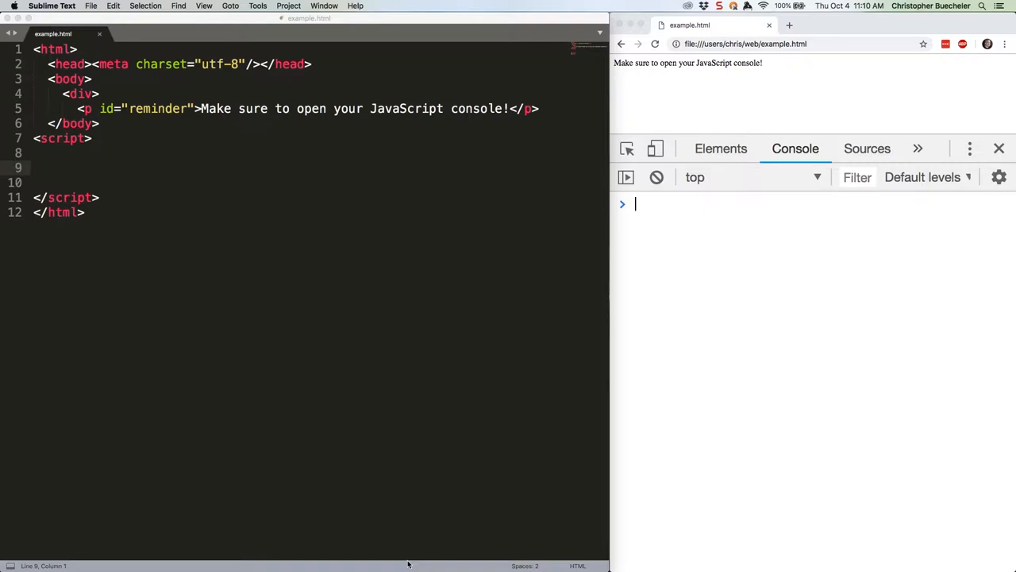
Define the game object, freeze it, and attempt setting genre to 'Action-Adventure'
type("const game = {")
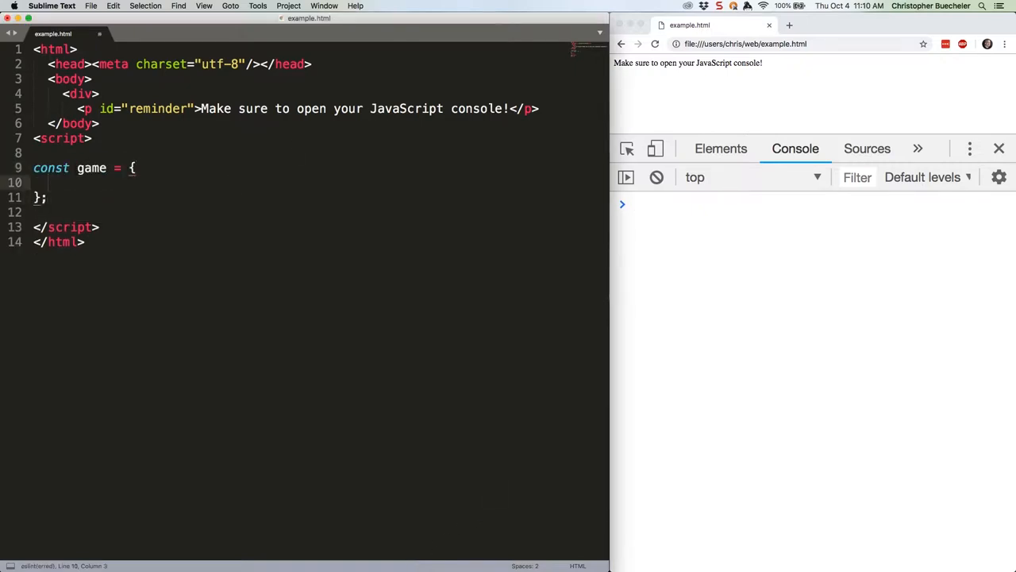
type("genre: 'Action',")
type("setting: '")
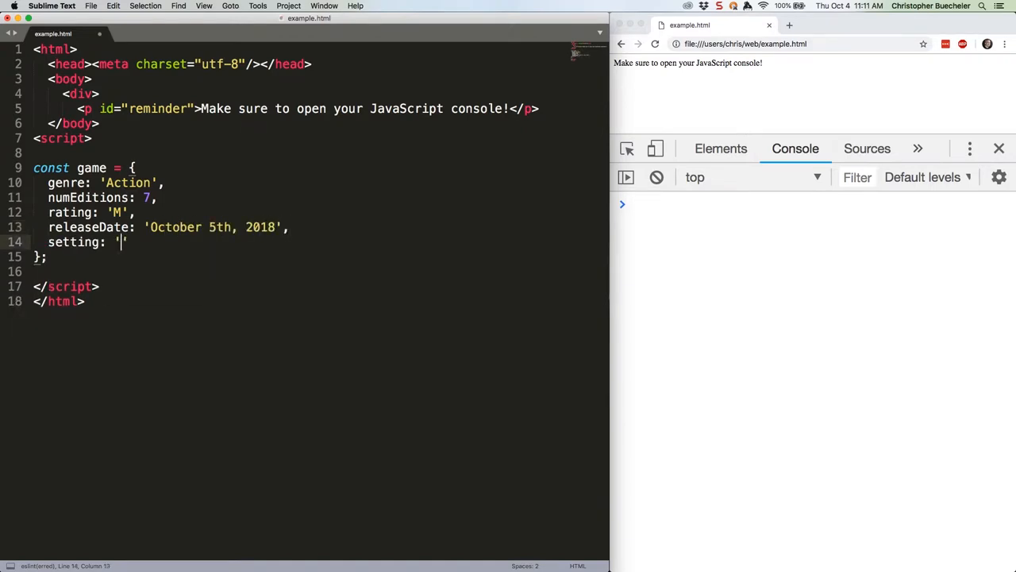
type("Greece',")
type("game.genre =")
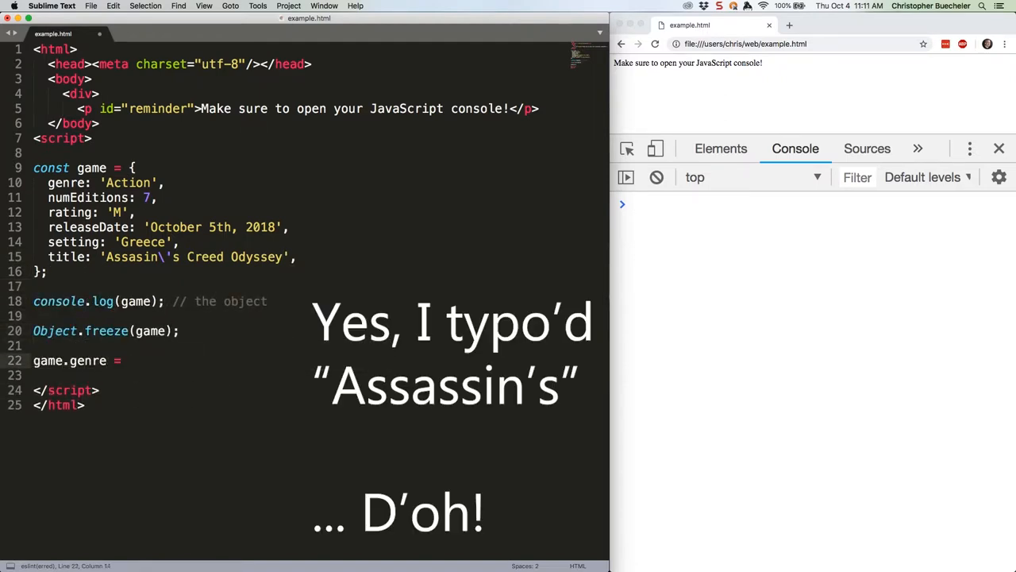
type("'Action-Adventure'; // throws an error in strict mode")
type("console.log(game); // still the original object")
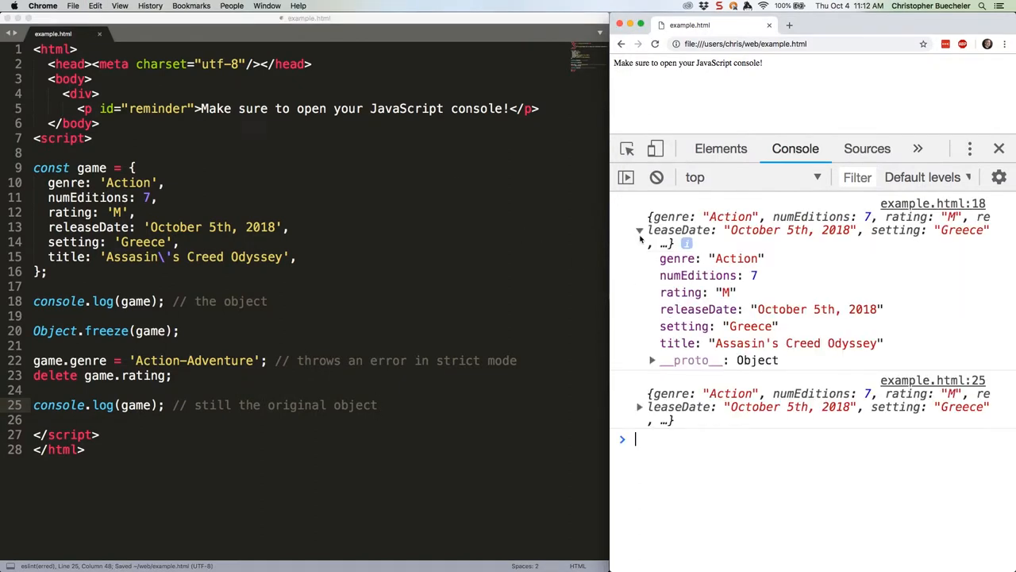
Expand the second logged game object in the Chrome console
left_click(640, 406)
type("const newGame = {...game};")
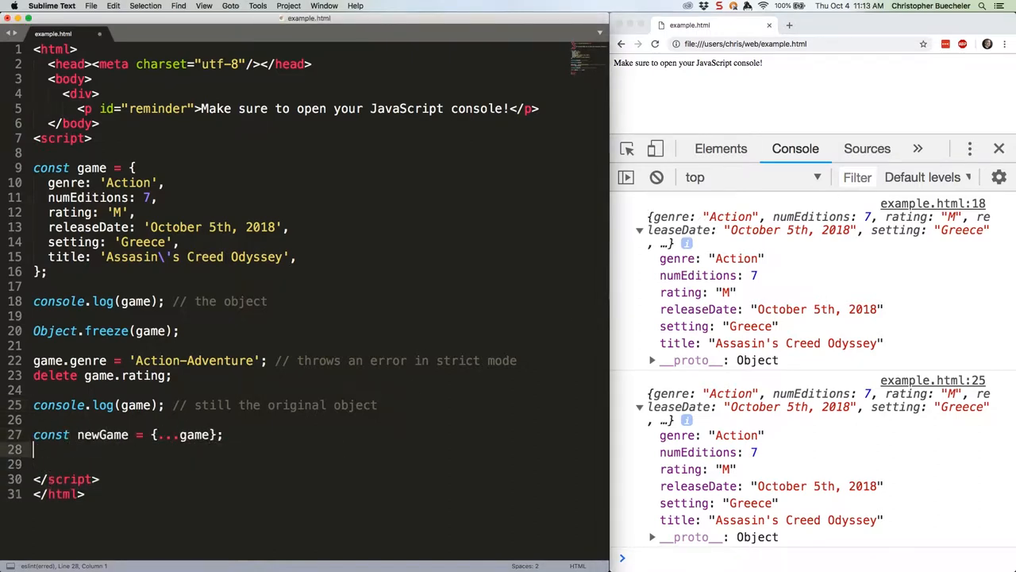
Set newGame.genre to 'Action-Adventure' and add a 'modified object' log comment
type("newGame.genre = 'Action-Adventure';")
type("console.log(newGame); // m")
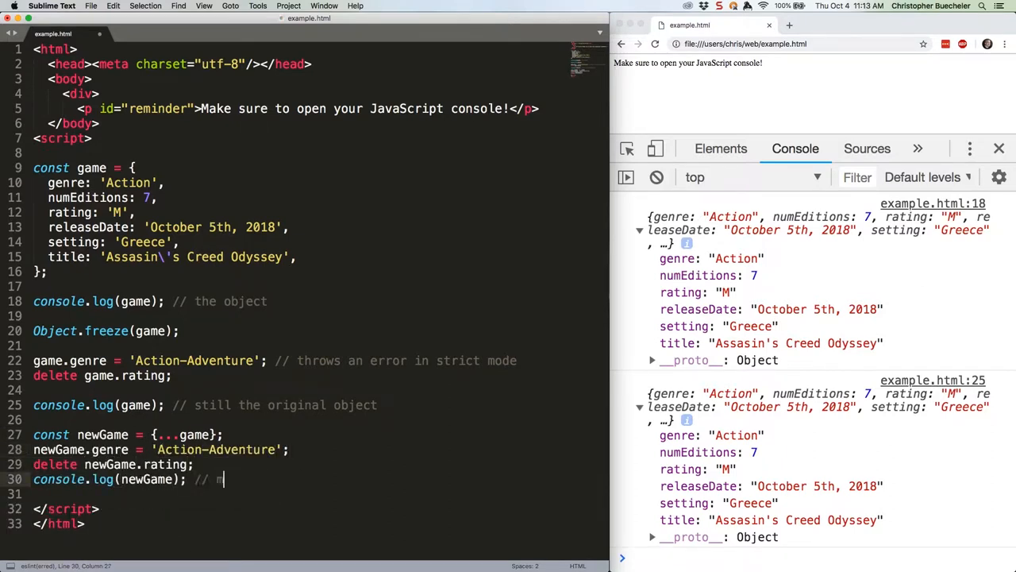
type("odified object")
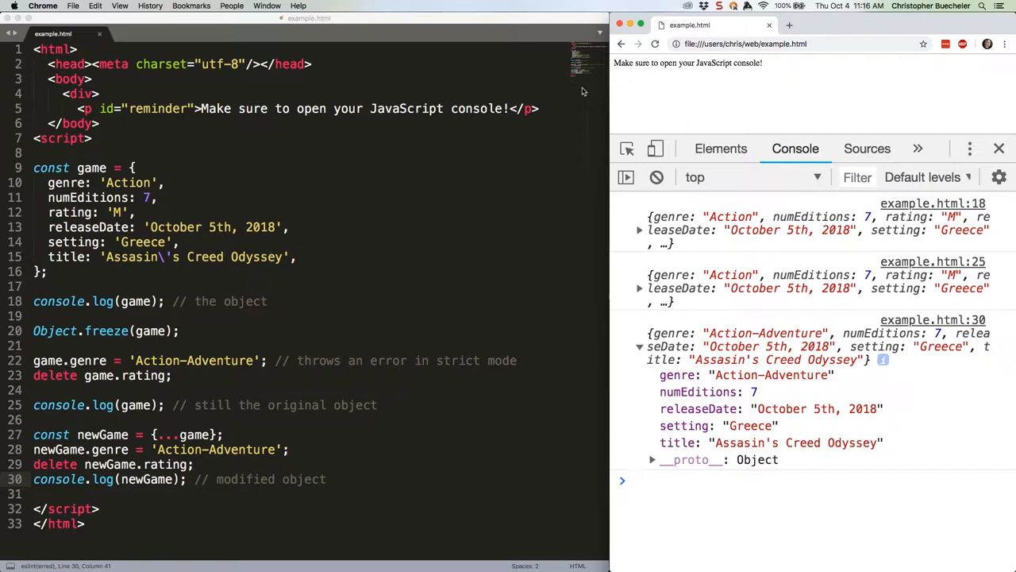
Focus the Chrome console to review the newGame output
left_click(635, 480)
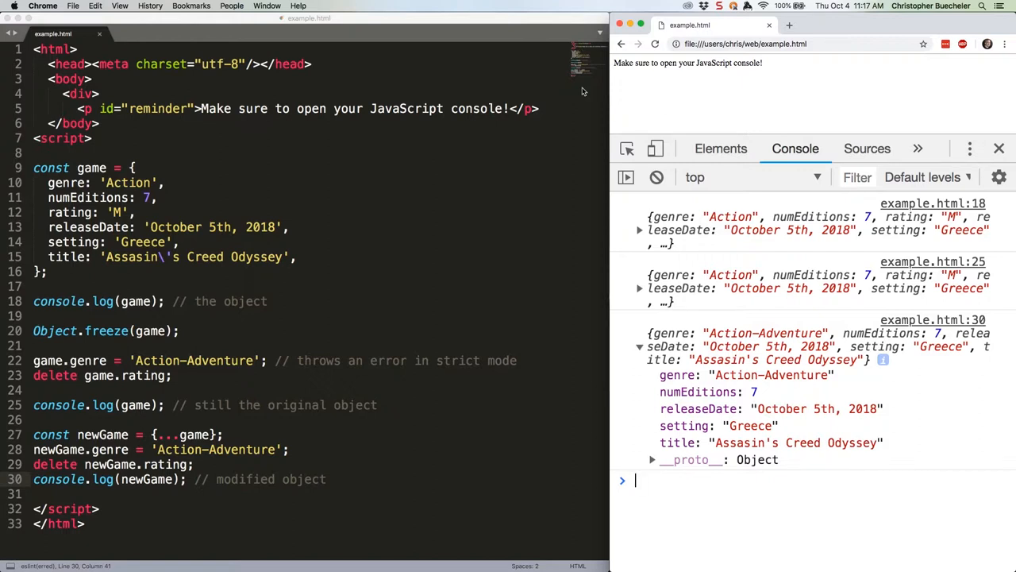
mouse_move(373, 194)
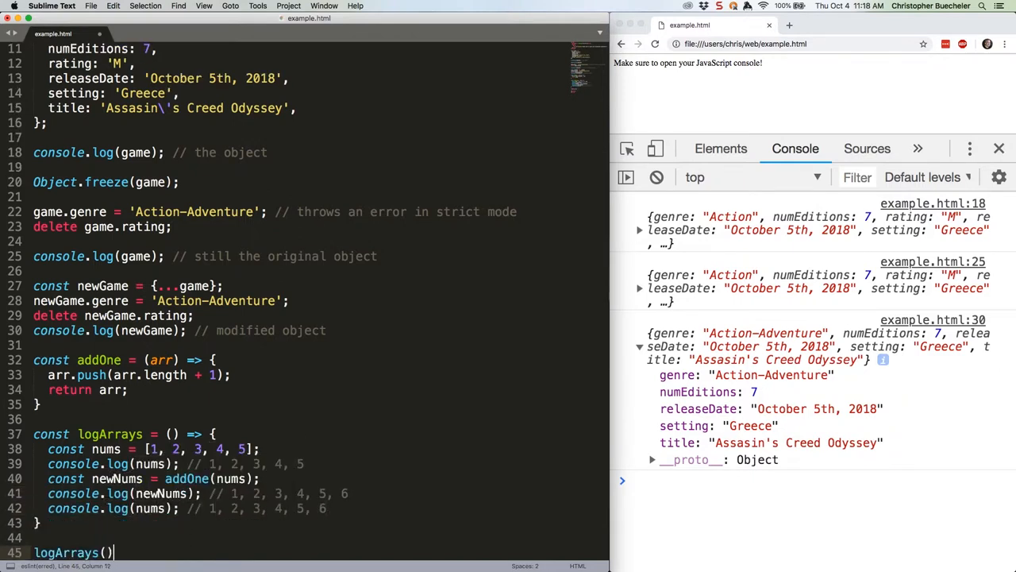
End the logArrays() call with the comment // ... d'oh
type("; // ... d'oh")
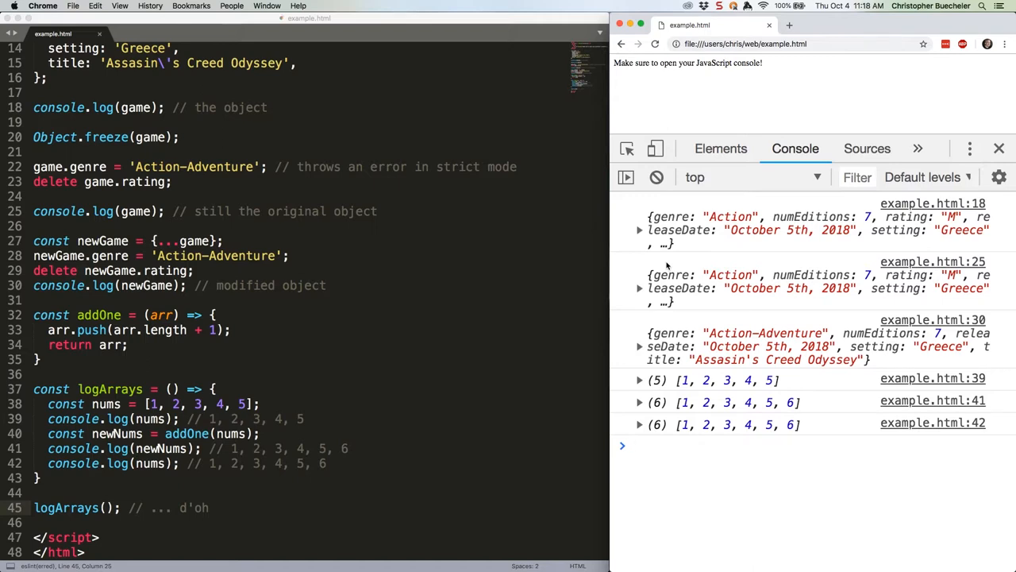
Start declaring the addOneFixed function that copies the array before pushing
type("const newNums = addOneFixed(nums);")
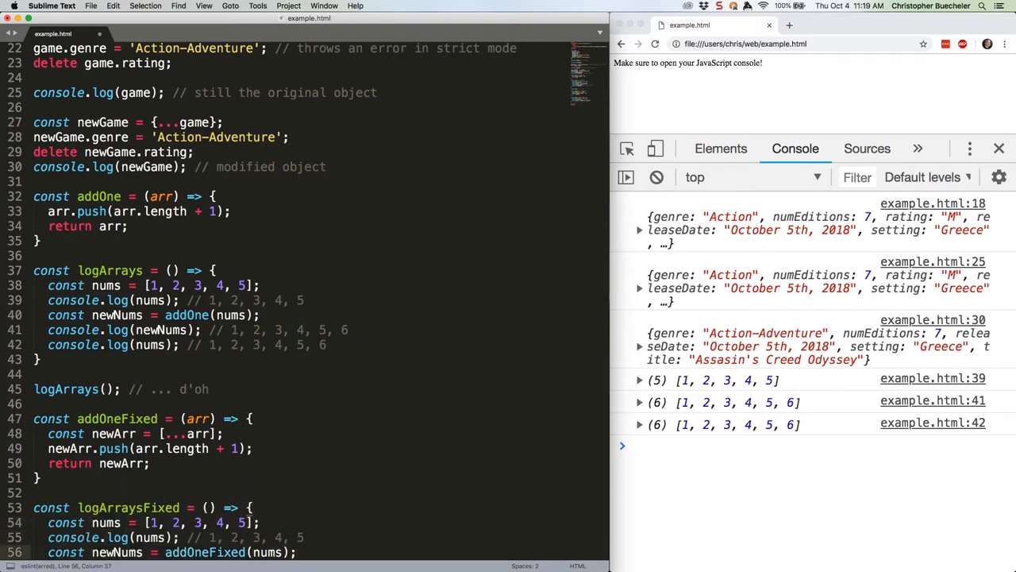
Finish logArraysFixed's console logging and call it with the comment // much better!
type("console.log(newNums); // 1, 2, 3, 4, 5, 6")
type("logArraysFixed();")
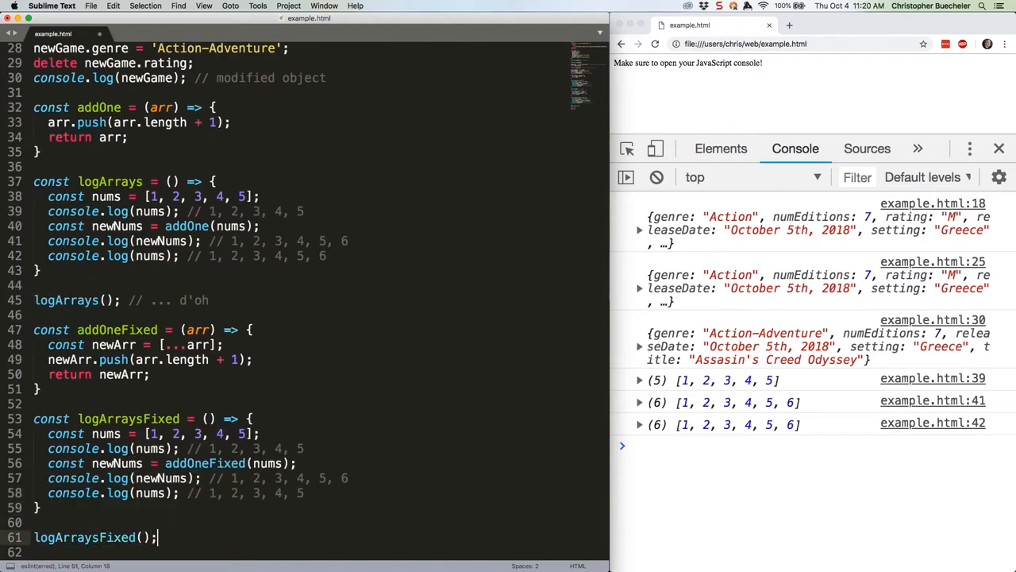
type("// much better!")
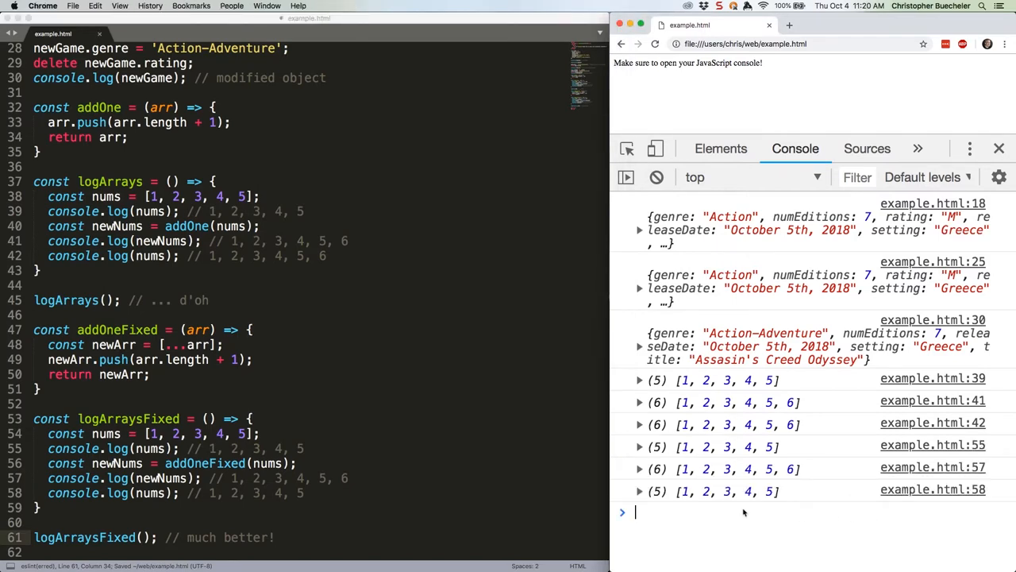
mouse_move(364, 319)
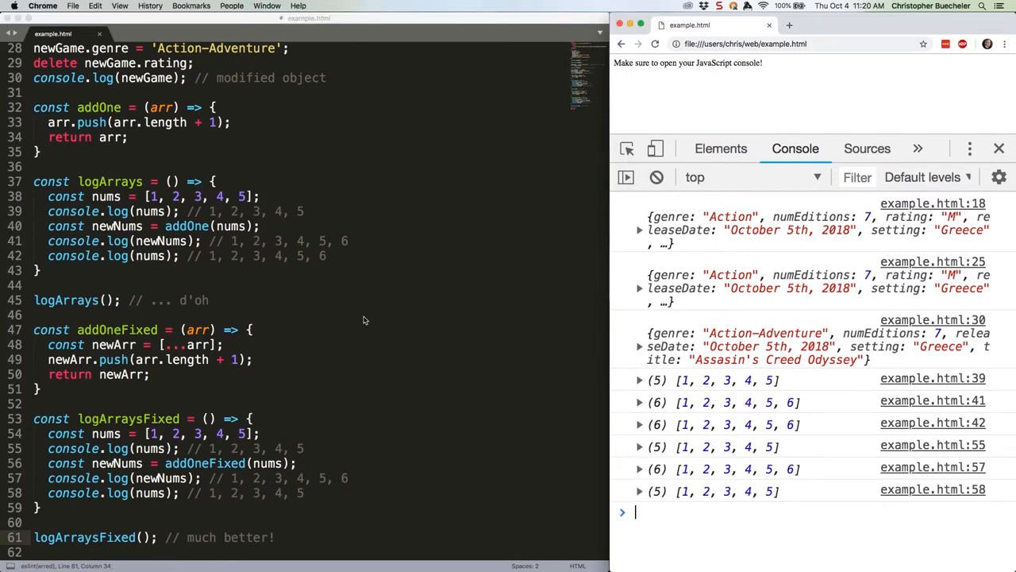